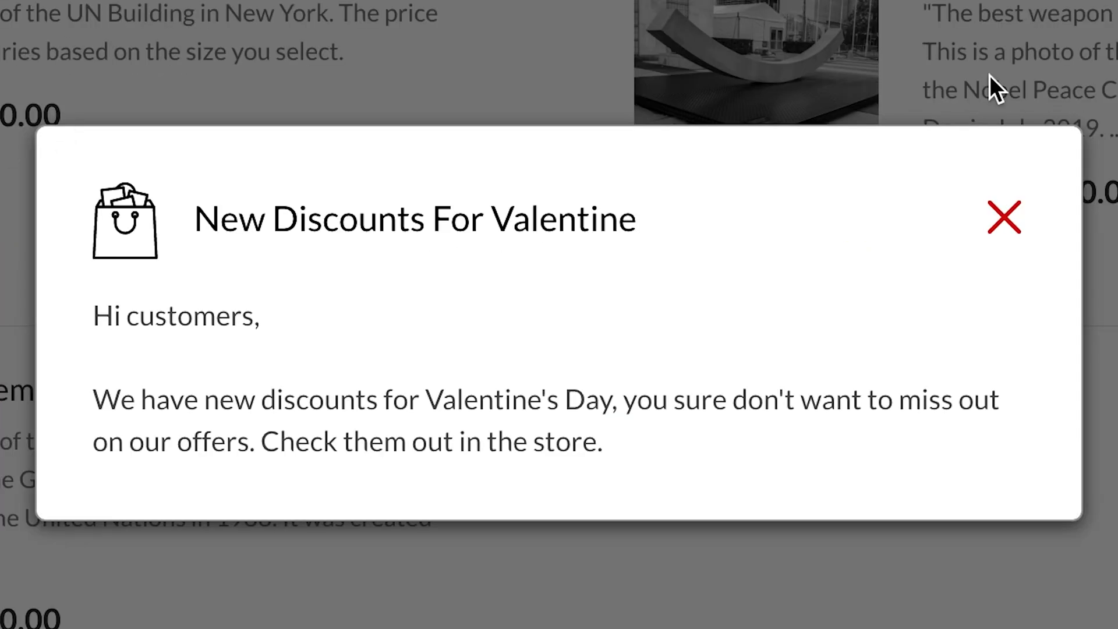
mouse_move(74, 221)
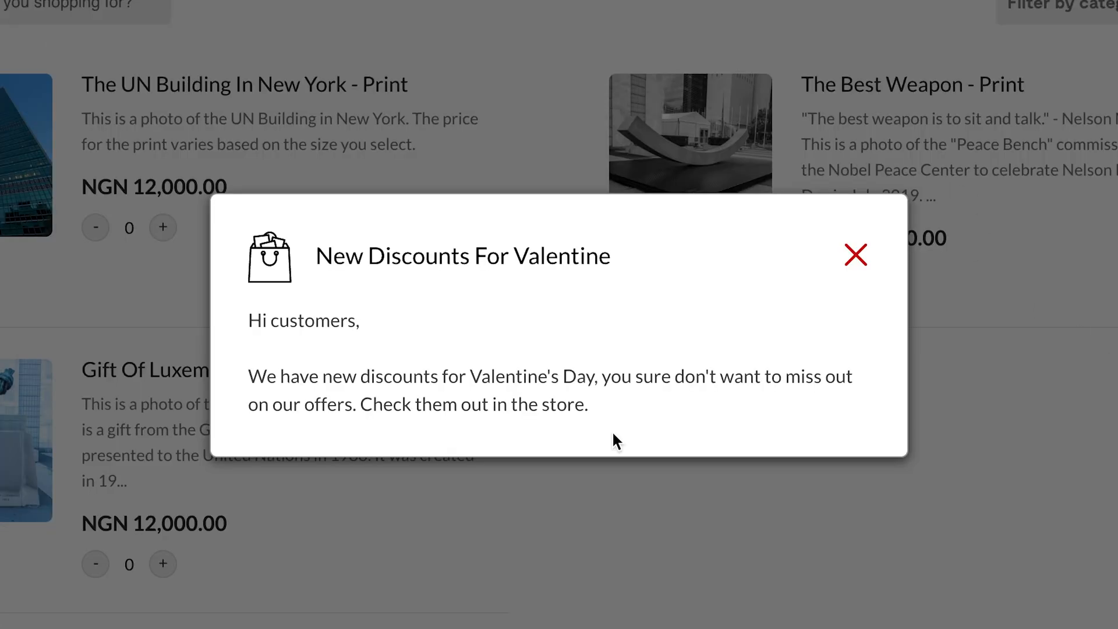
mouse_move(707, 304)
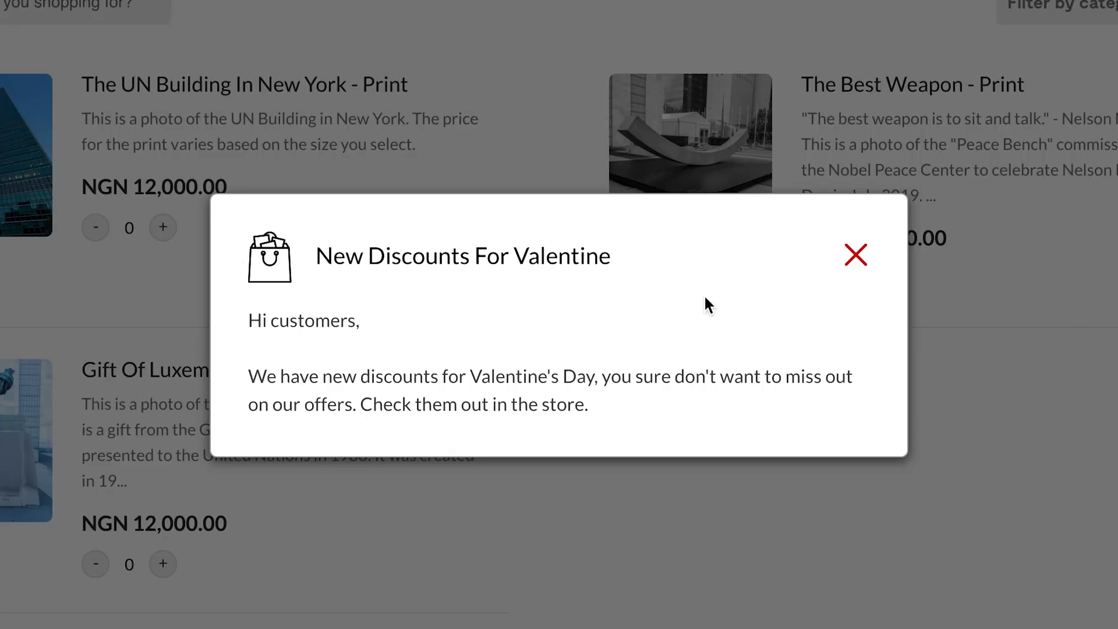
Dismiss the Valentine discount pop-up on the storefront
click(855, 255)
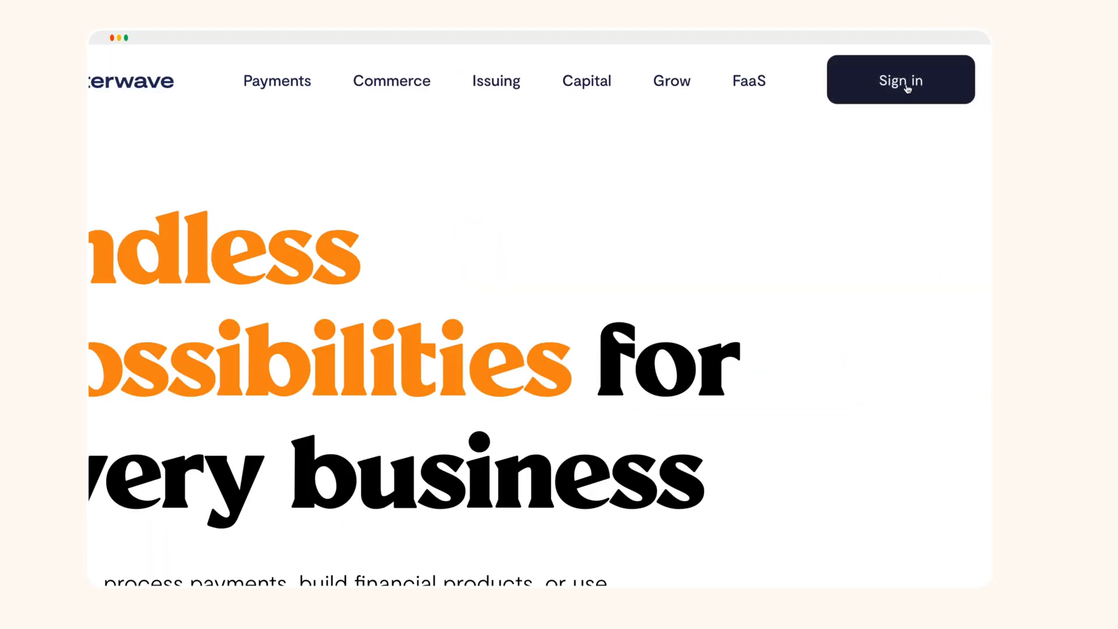
Sign in and activate announcements & flash messages under Store setup
click(900, 80)
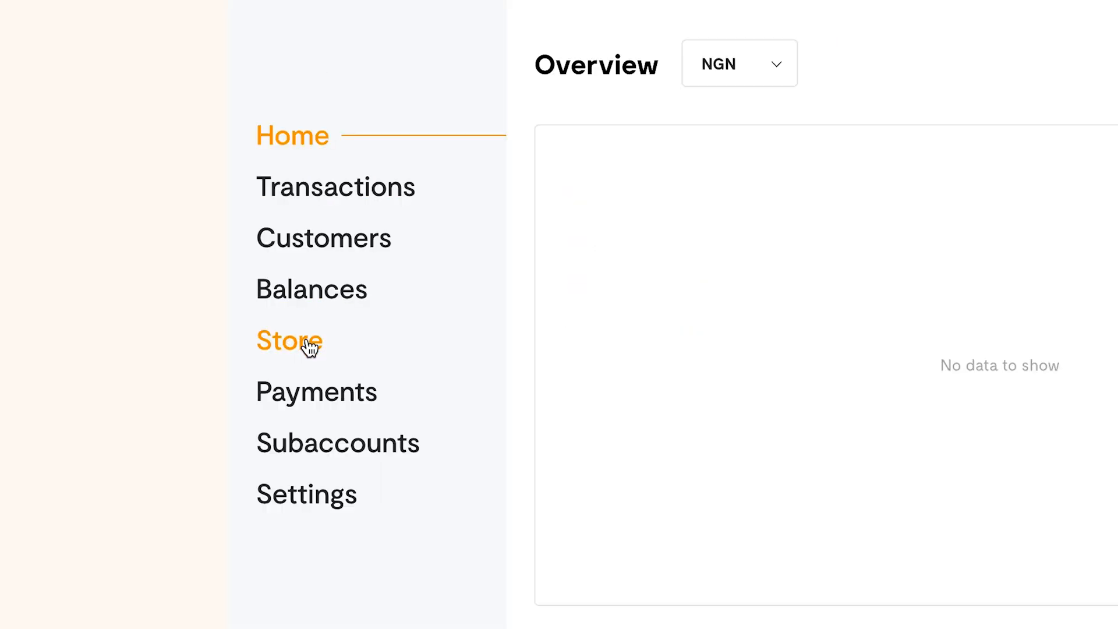
click(289, 341)
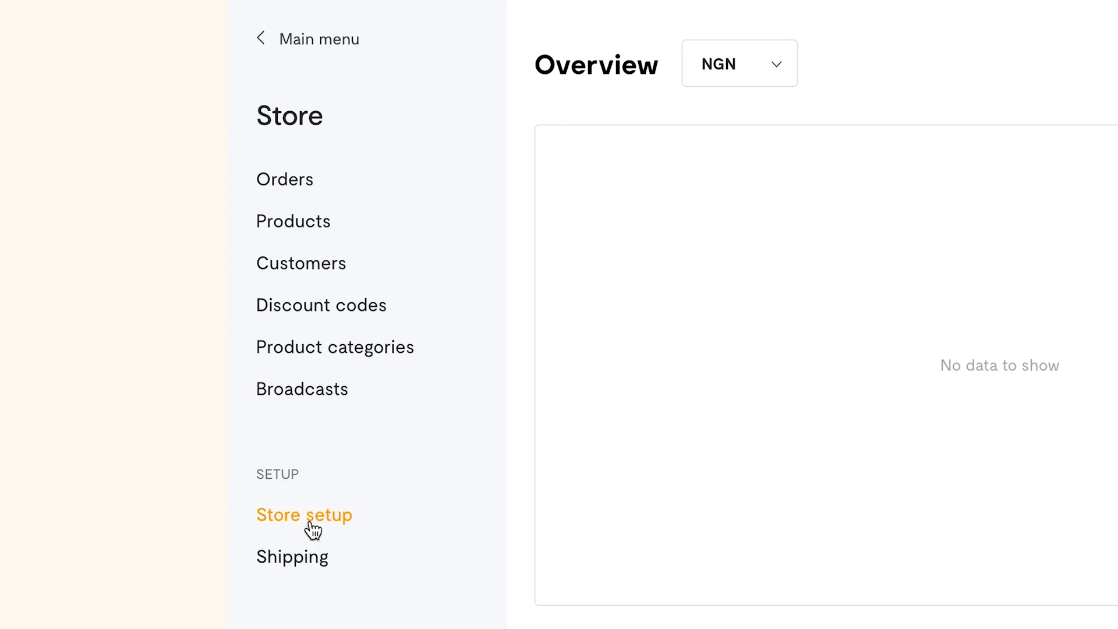
click(304, 515)
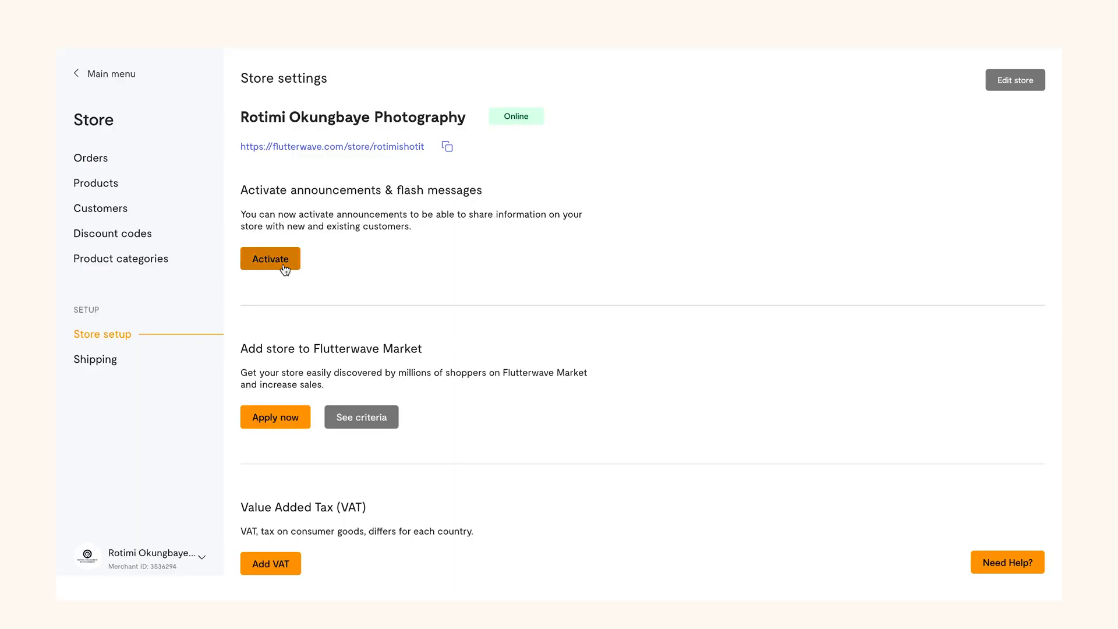
click(270, 259)
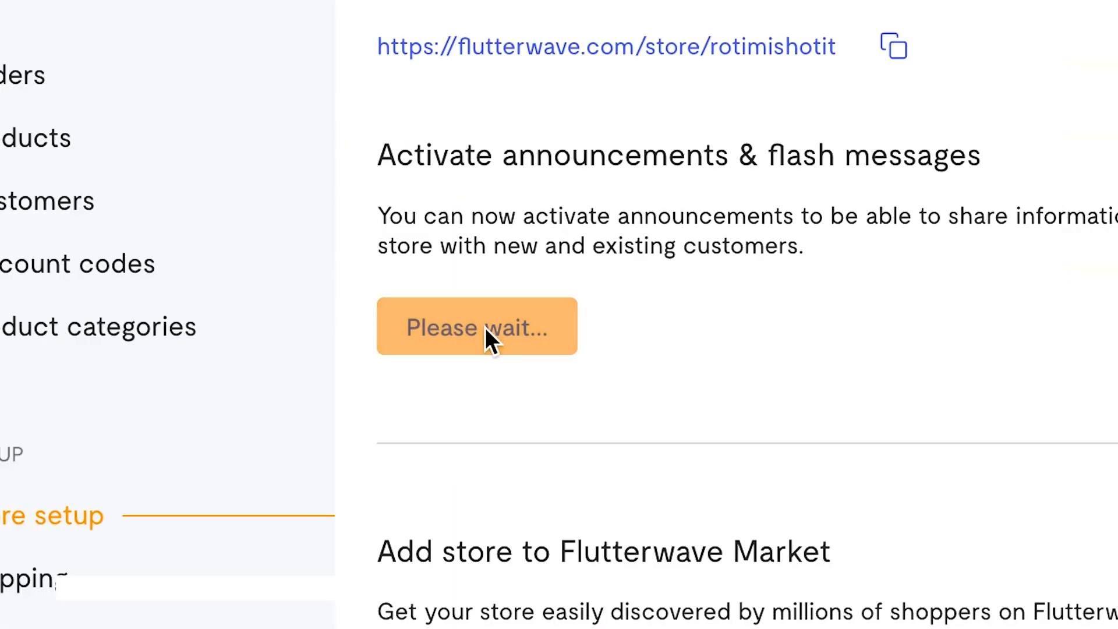
click(477, 326)
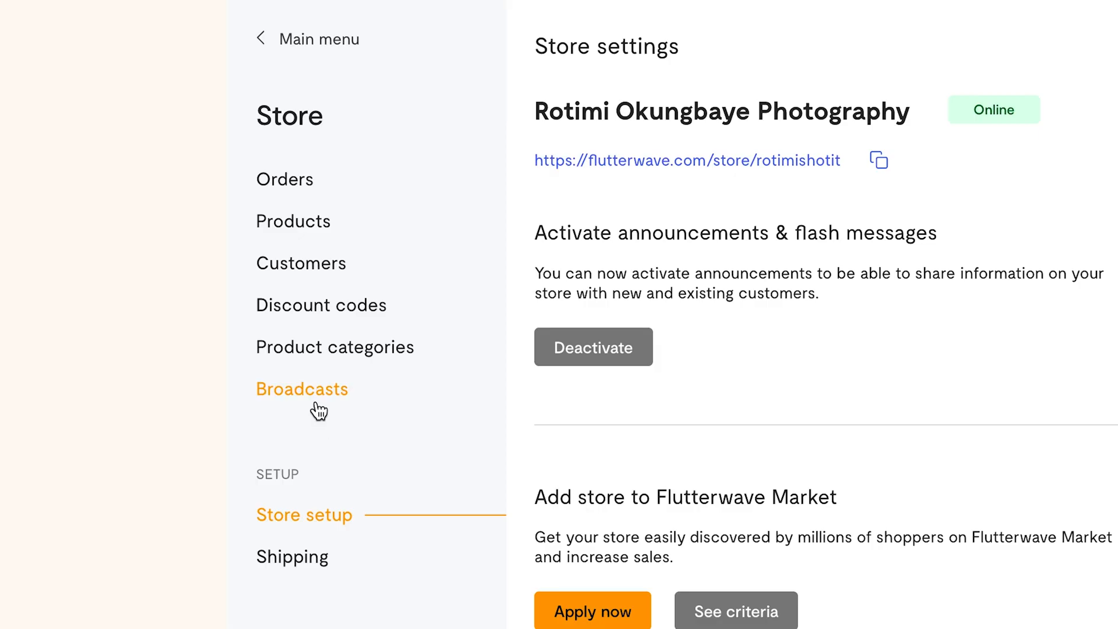
Create a broadcast titled 'New Discounts For Valentine' with the Valentine's Day discount message
click(302, 389)
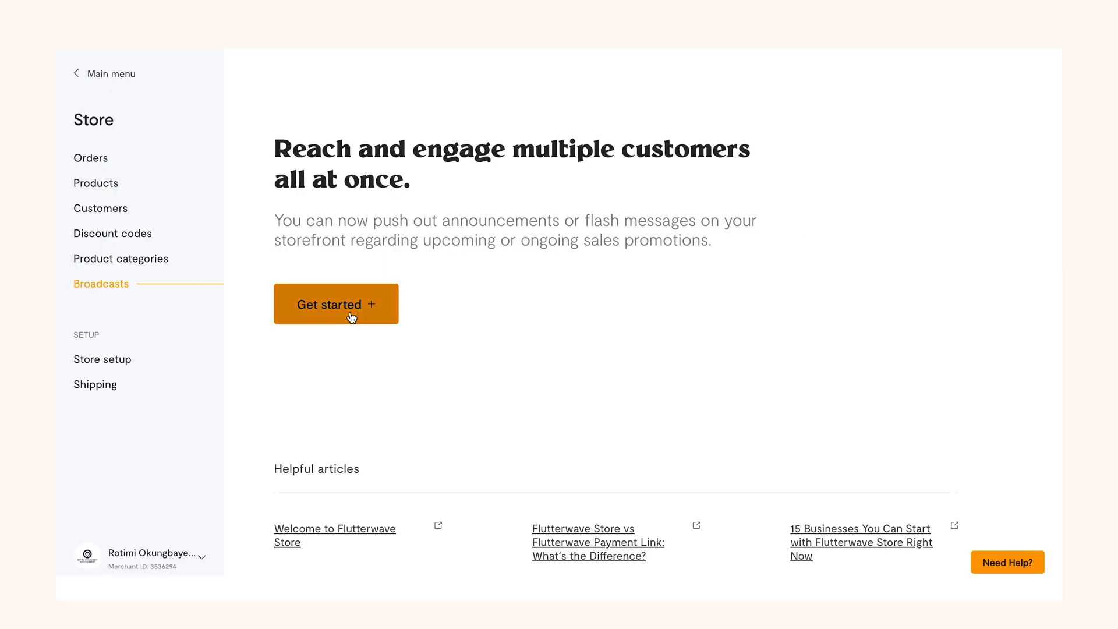
click(335, 303)
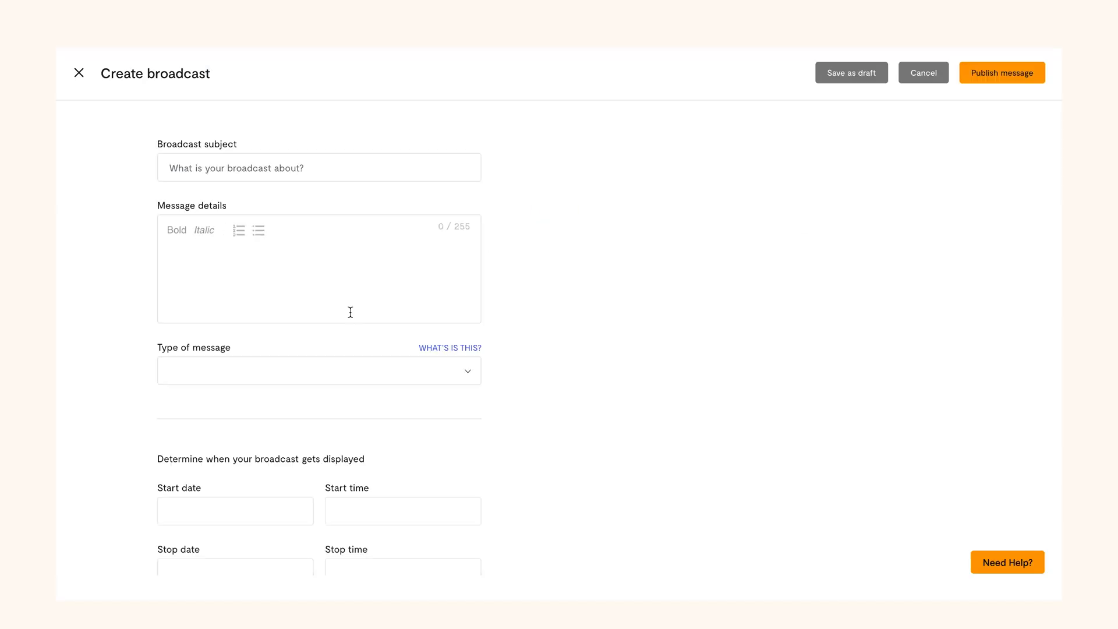
click(319, 167)
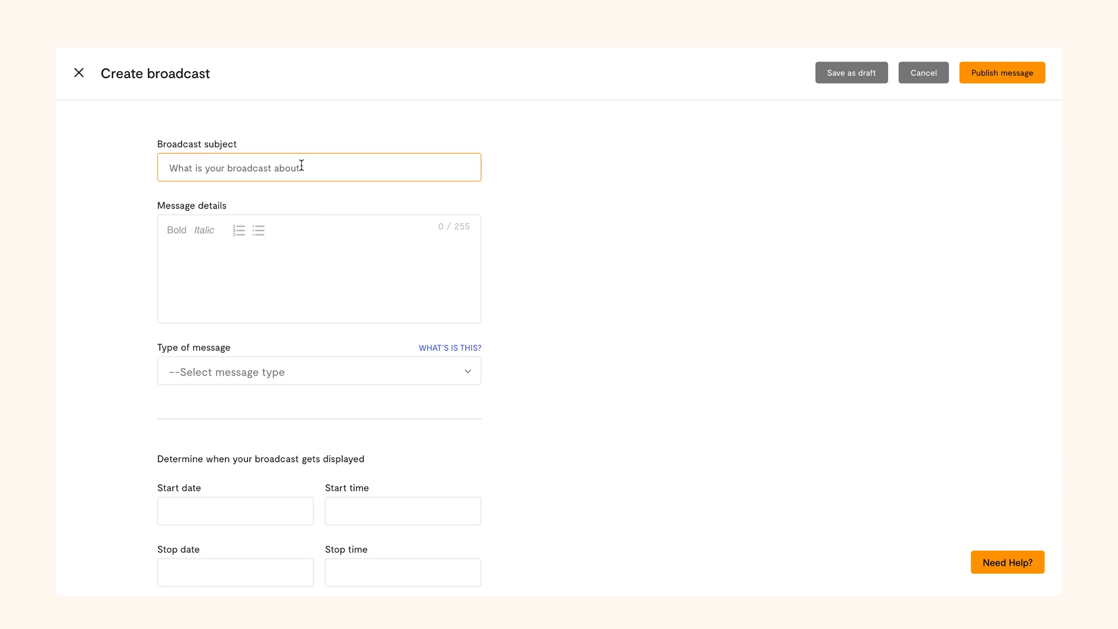
text(New Discounts For Valentine)
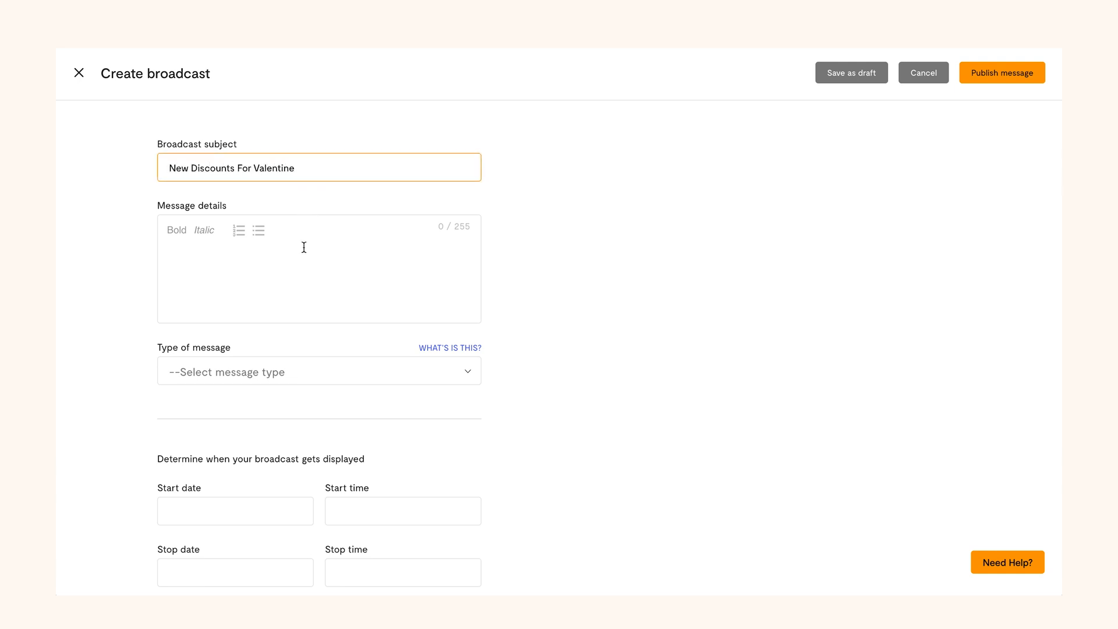
text(Hi customrs,)
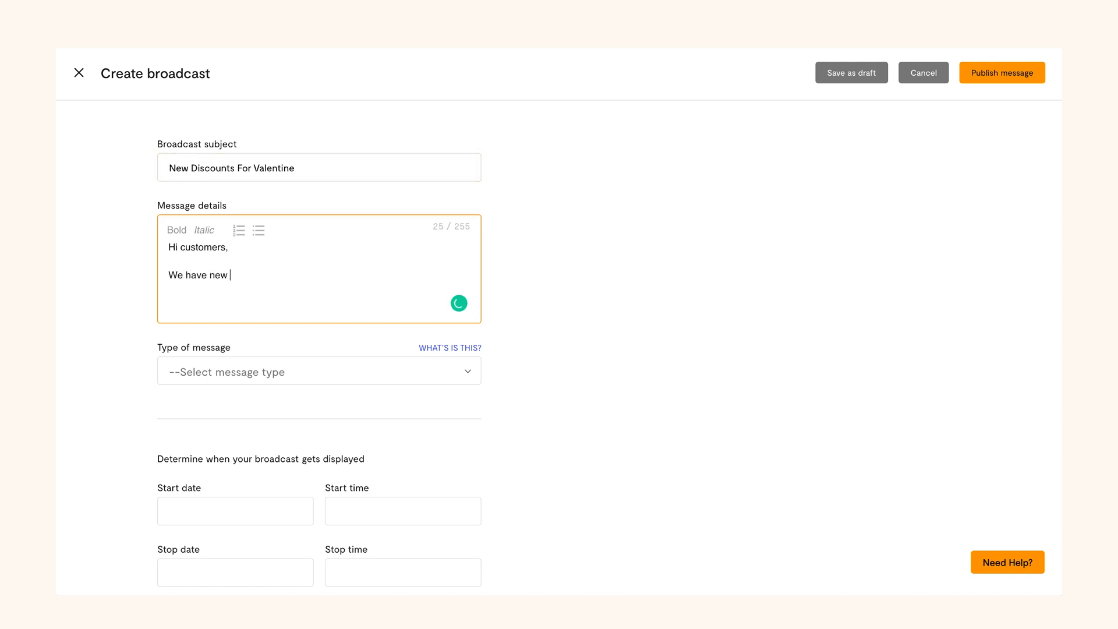
text(discounts for Valentine's Day, you sure don't want to miss out on our offers. Check them out in the store.)
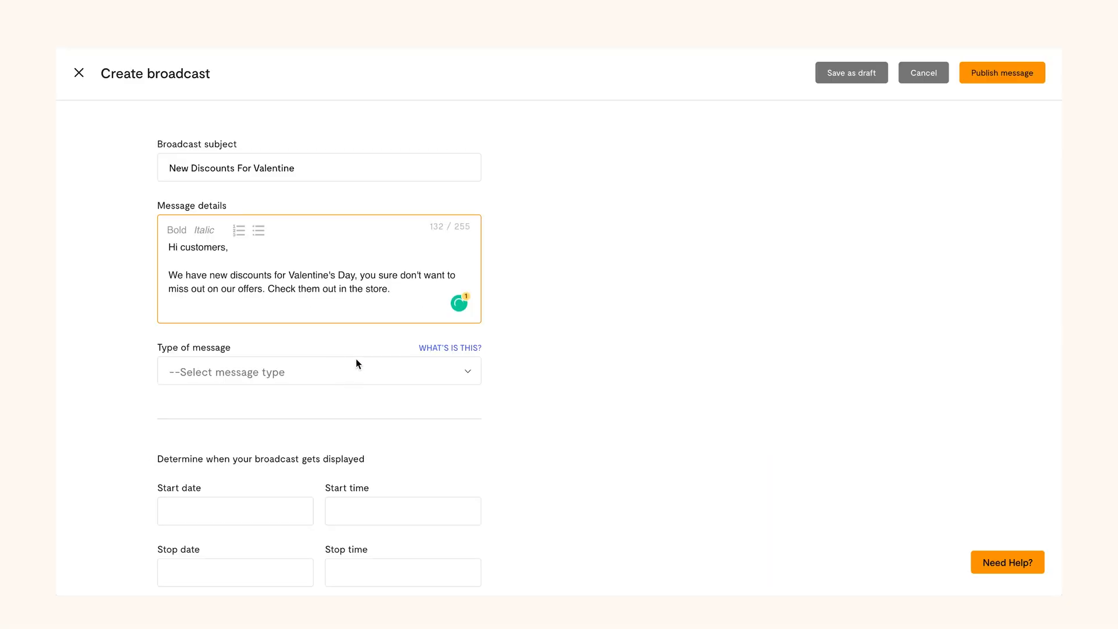
Publish the broadcast as an Announcement running Feb 8, 2023, 11:00–11:30 AM
click(319, 370)
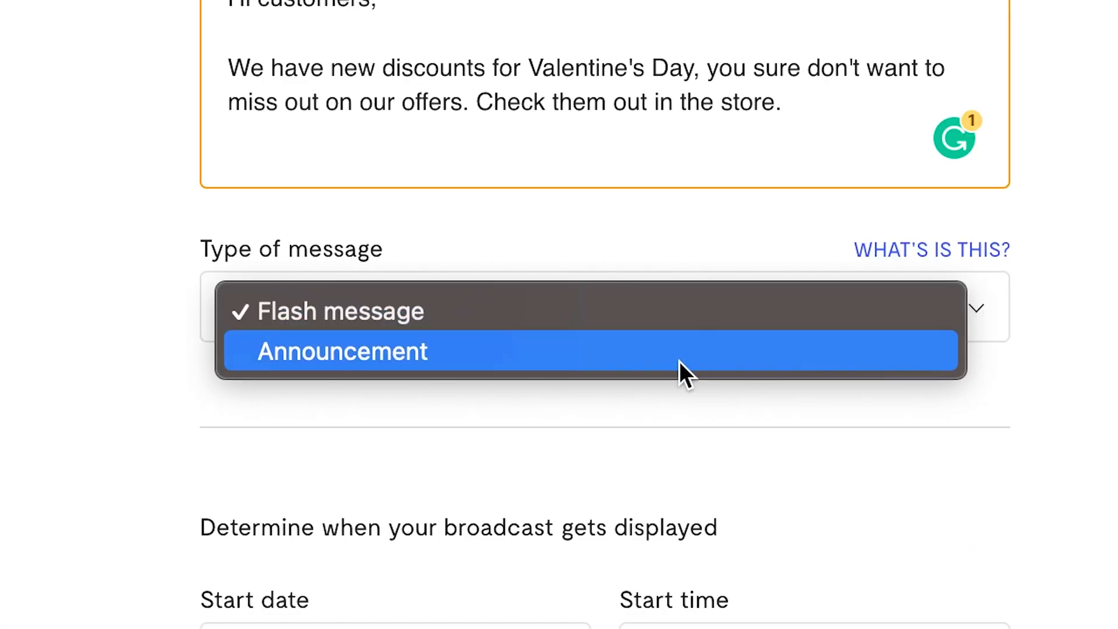
click(342, 351)
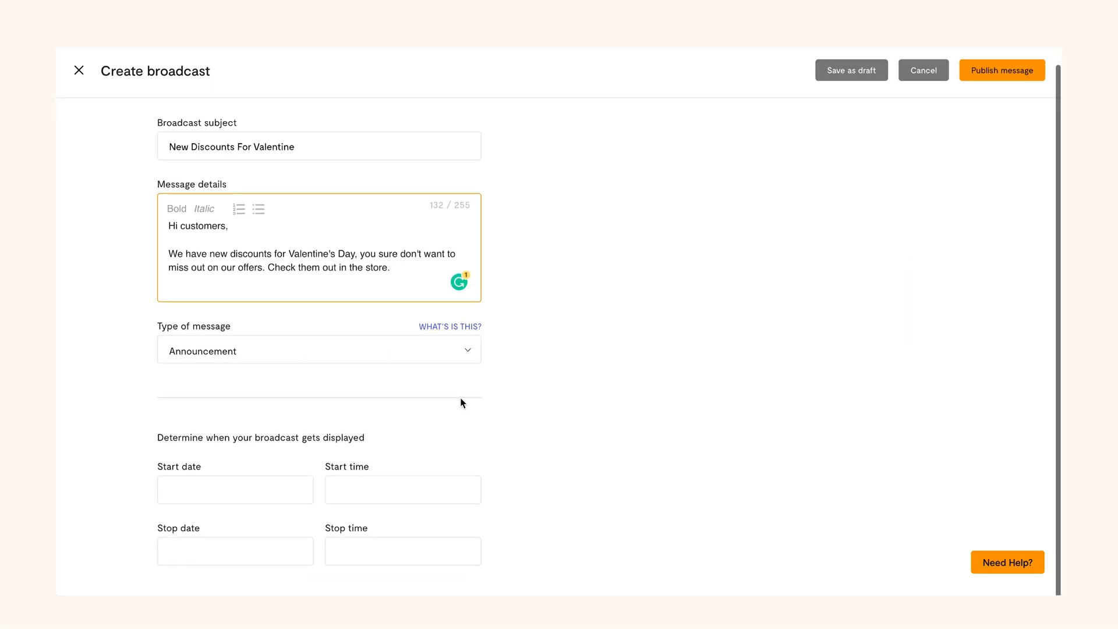
click(234, 490)
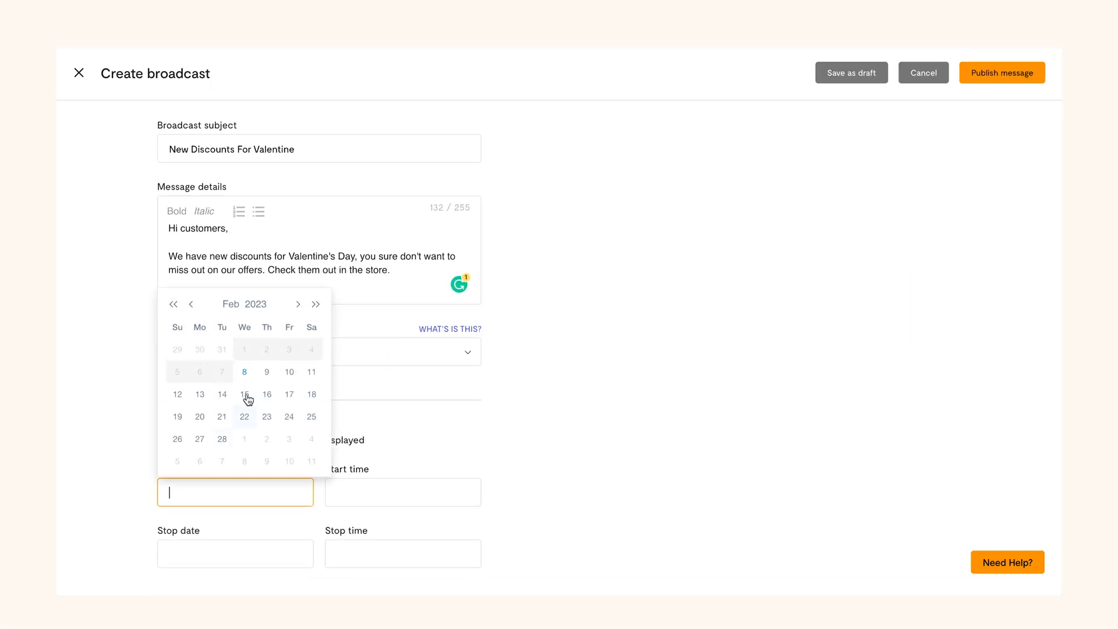
click(243, 371)
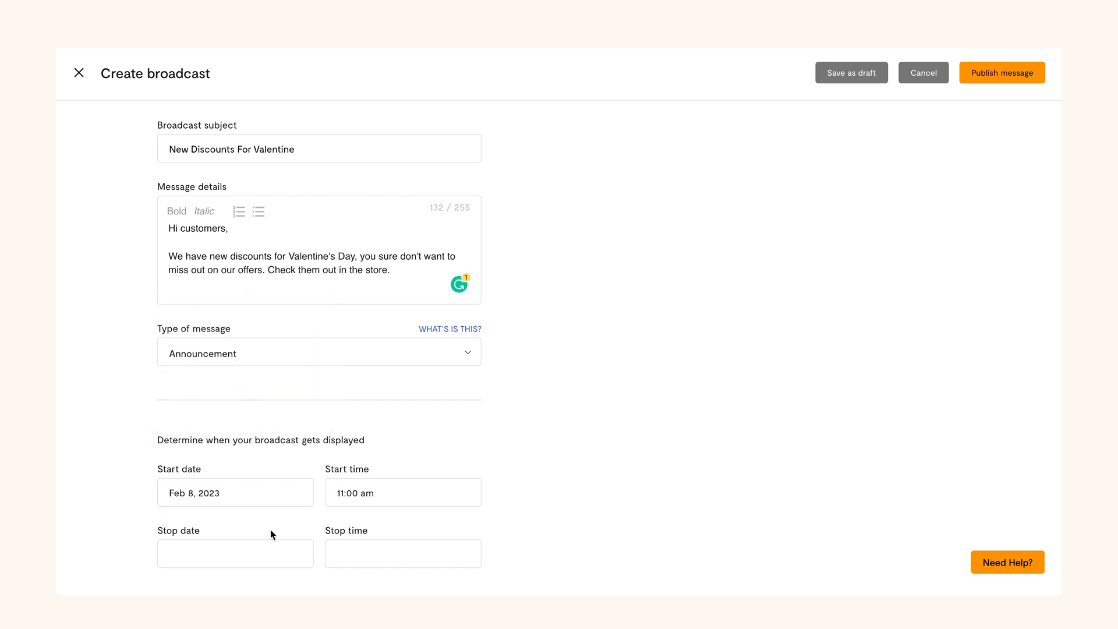
click(234, 553)
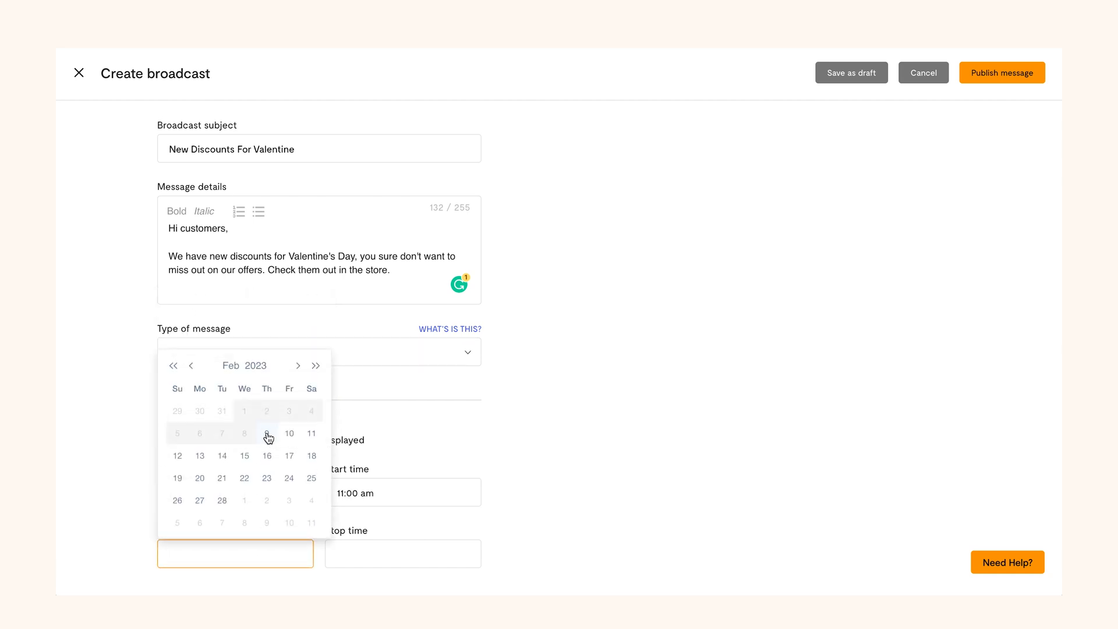
click(265, 433)
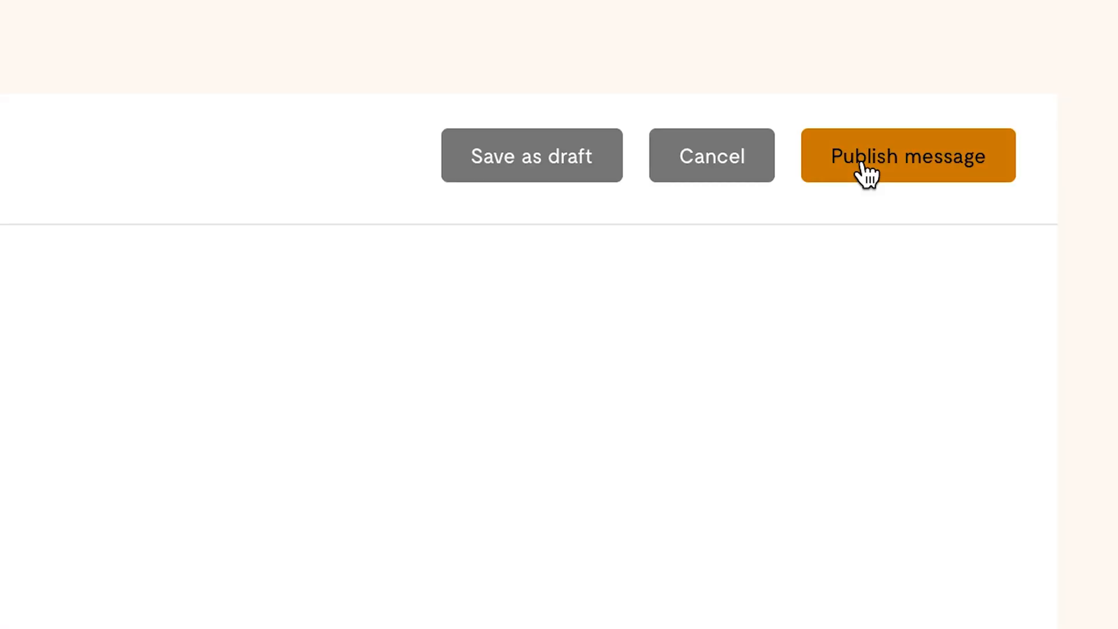
click(907, 154)
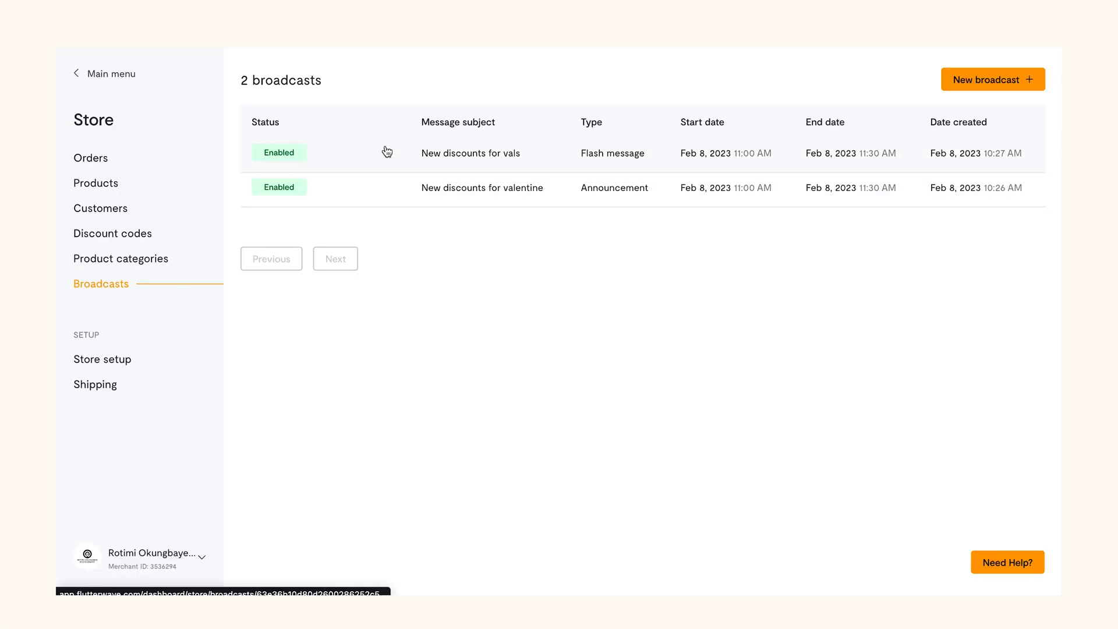
mouse_move(609, 150)
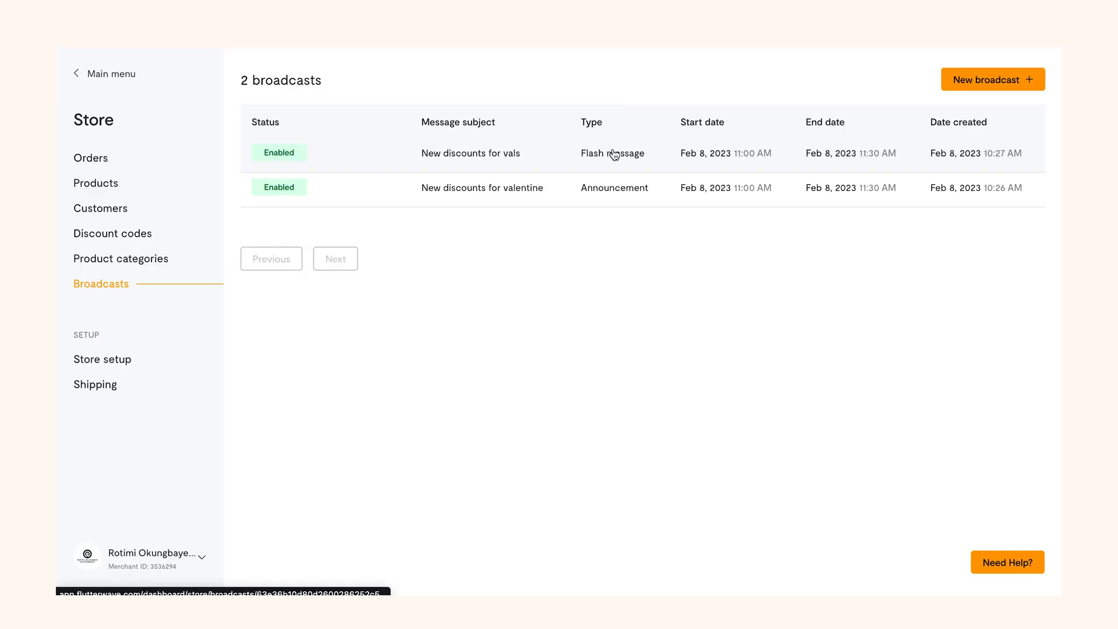
mouse_move(610, 192)
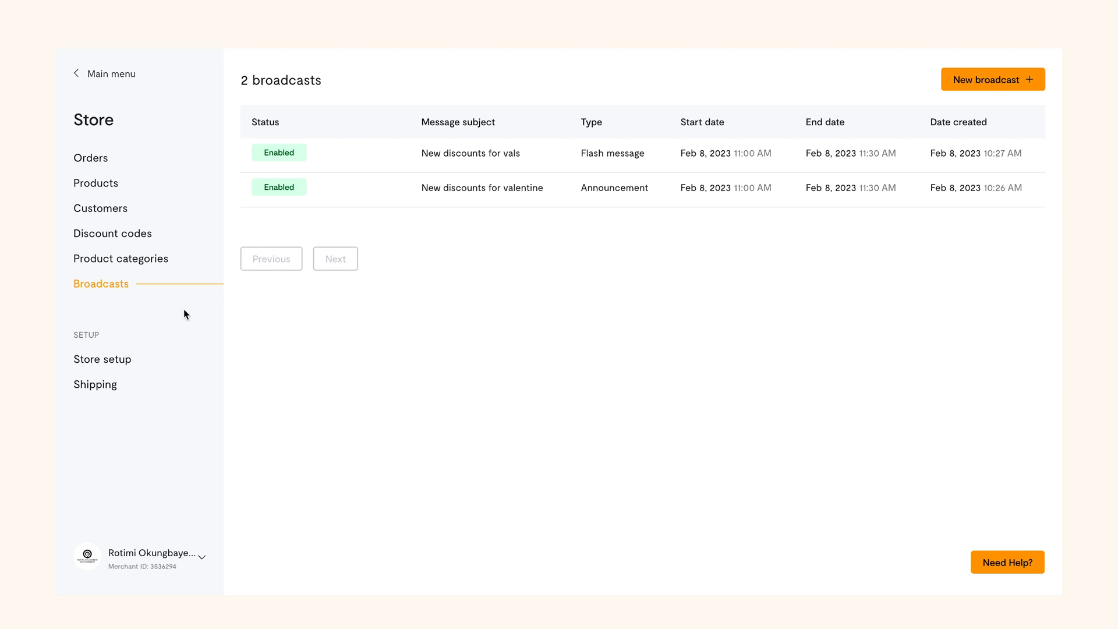
click(102, 359)
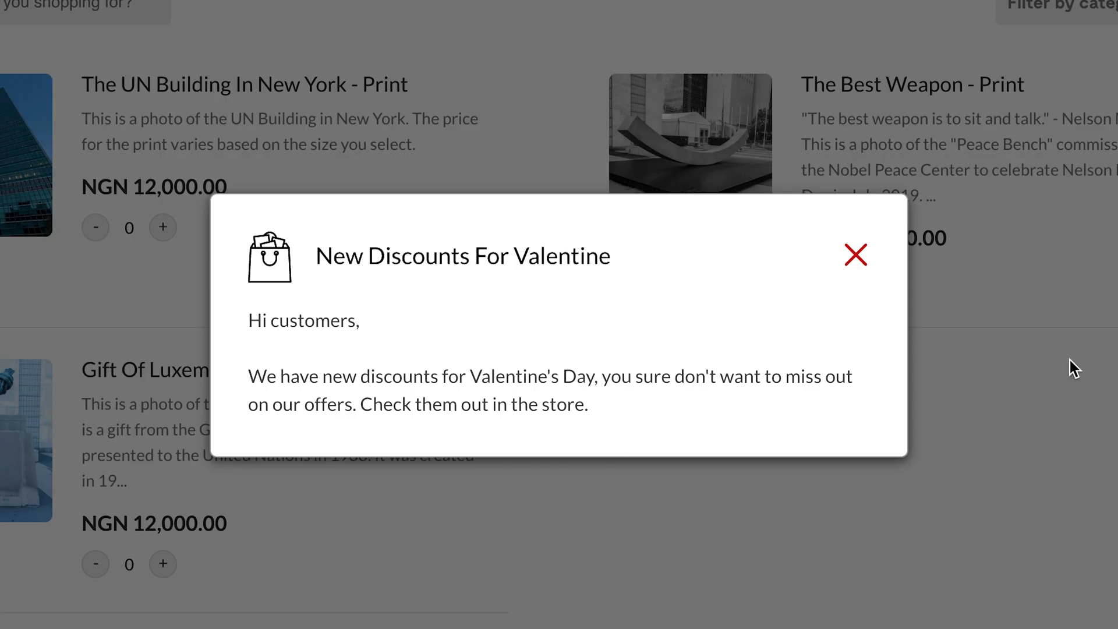
mouse_move(709, 305)
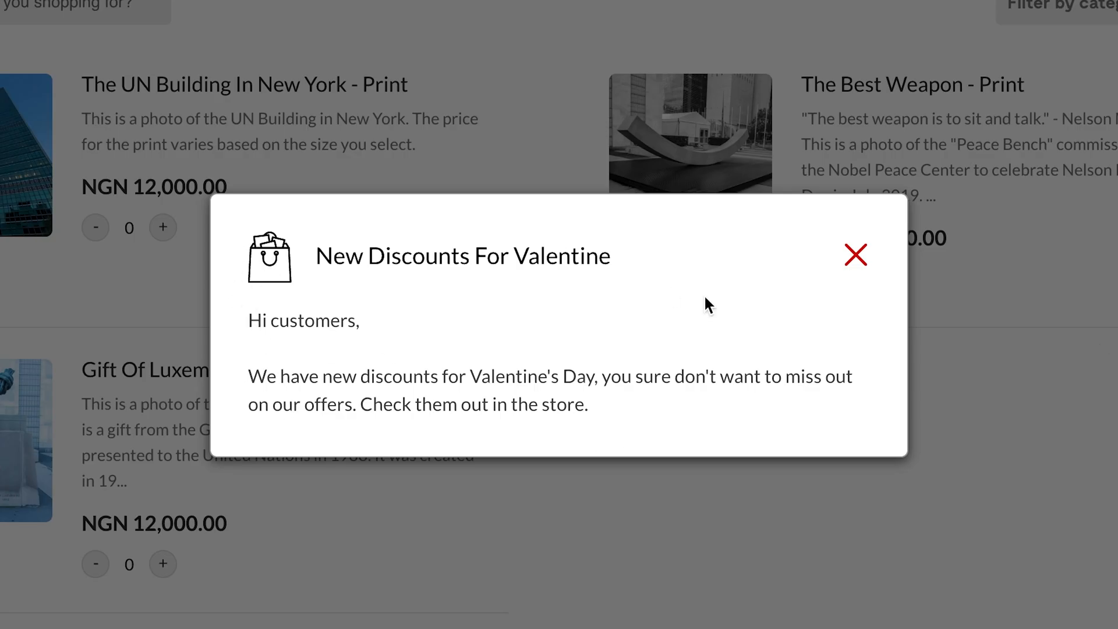
Dismiss the Valentine pop-up to reveal the 'New Discounts For Vals' banner
click(855, 255)
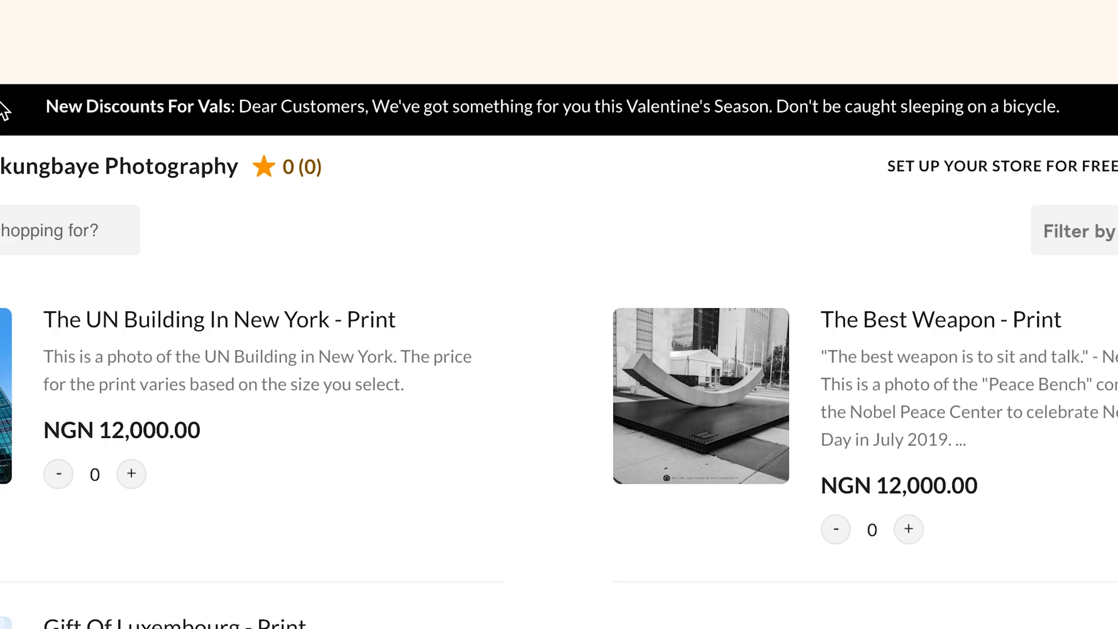
mouse_move(139, 112)
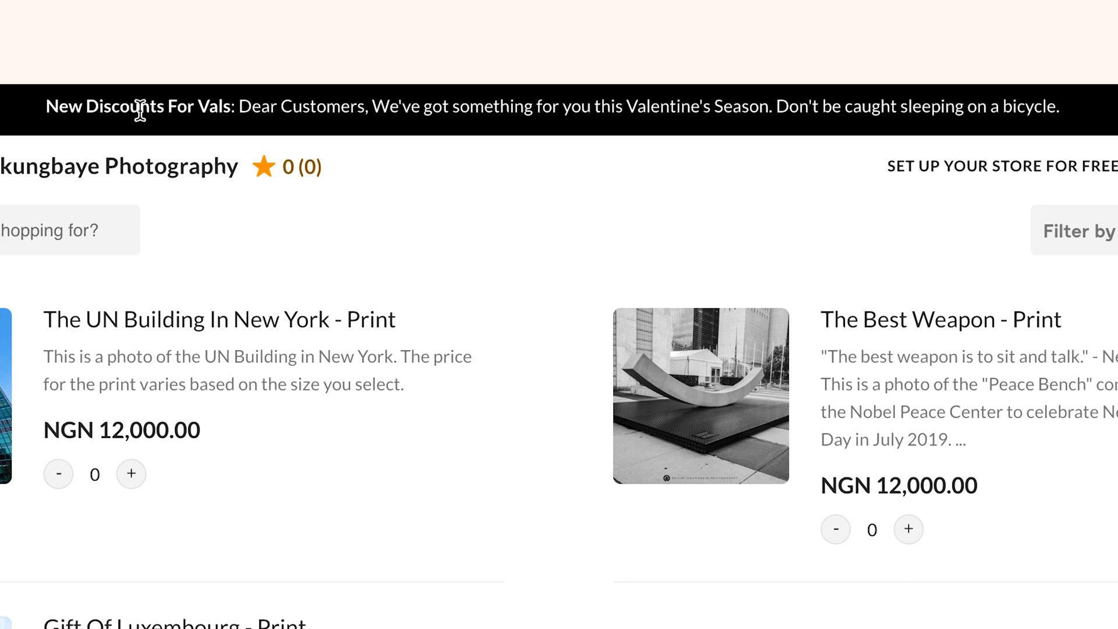